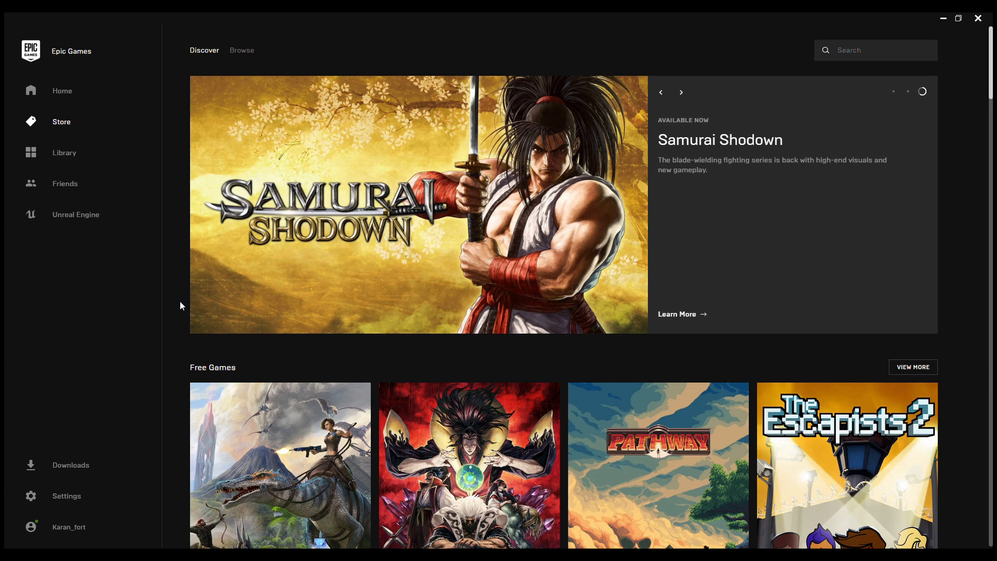
pyautogui.moveTo(676, 17)
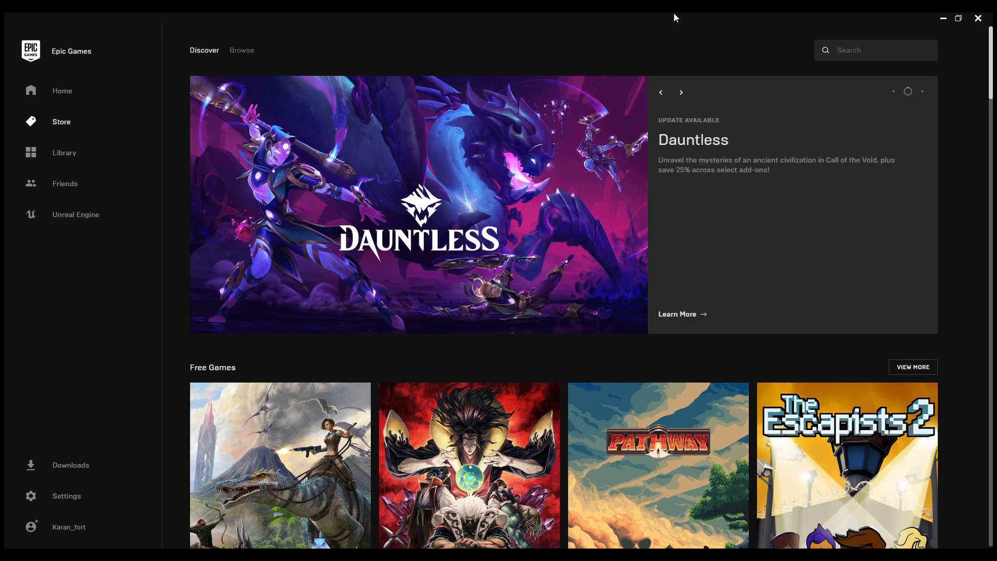
# Step: Scroll down the Store to the Free Games section showing ARK: Survival Evolved
pyautogui.scroll(-3)
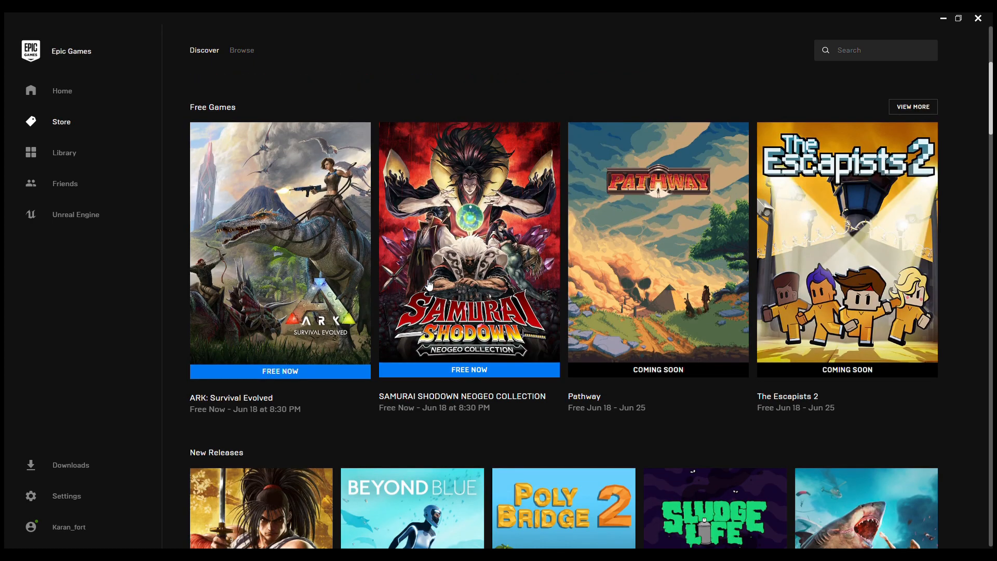
pyautogui.moveTo(294, 288)
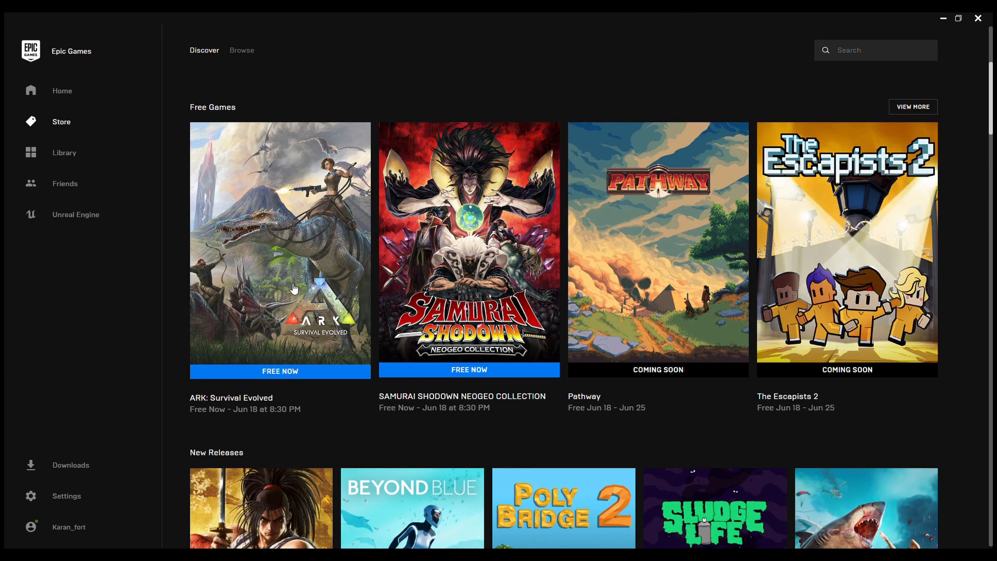
pyautogui.scroll(-3)
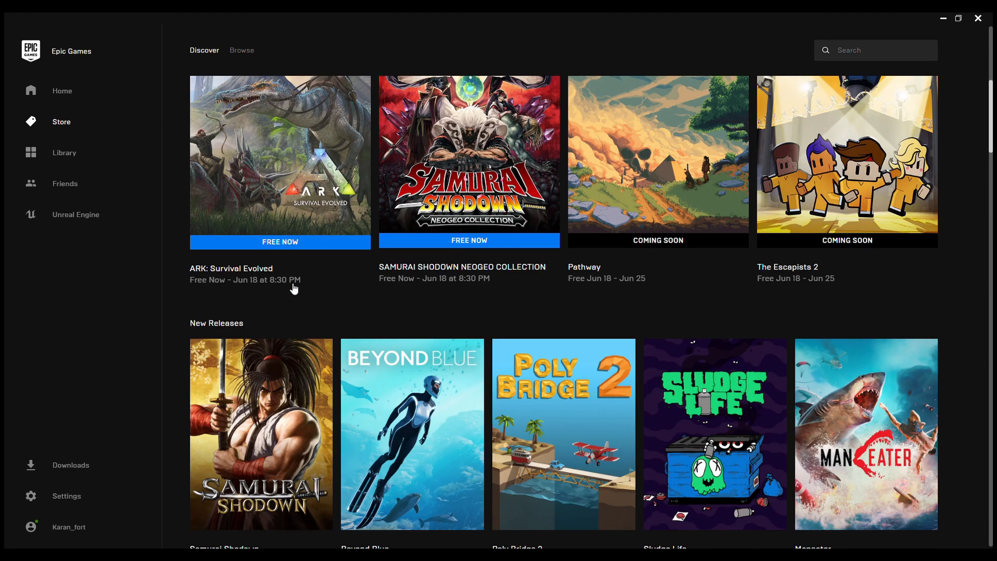
pyautogui.scroll(-3)
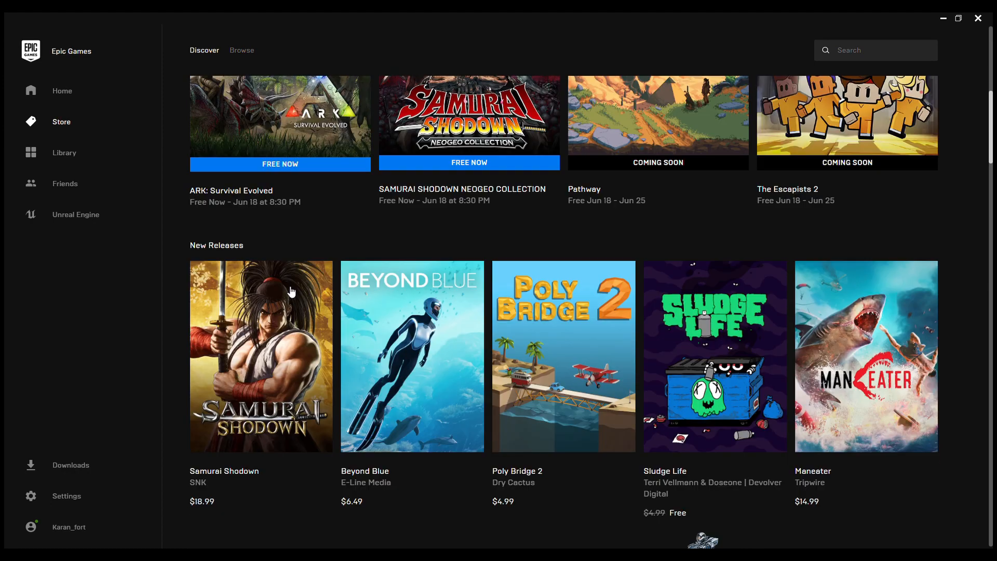
pyautogui.scroll(-3)
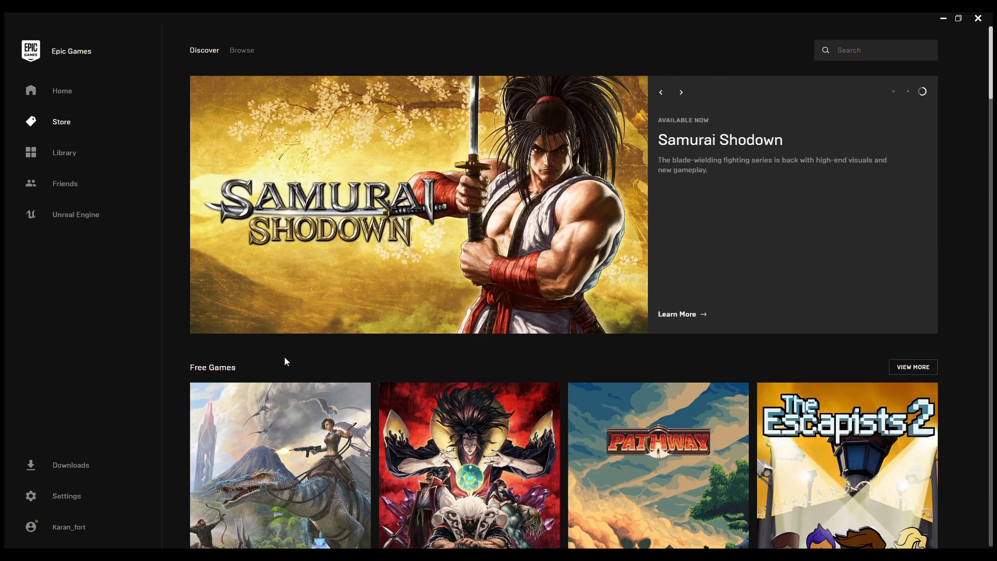
pyautogui.moveTo(265, 369)
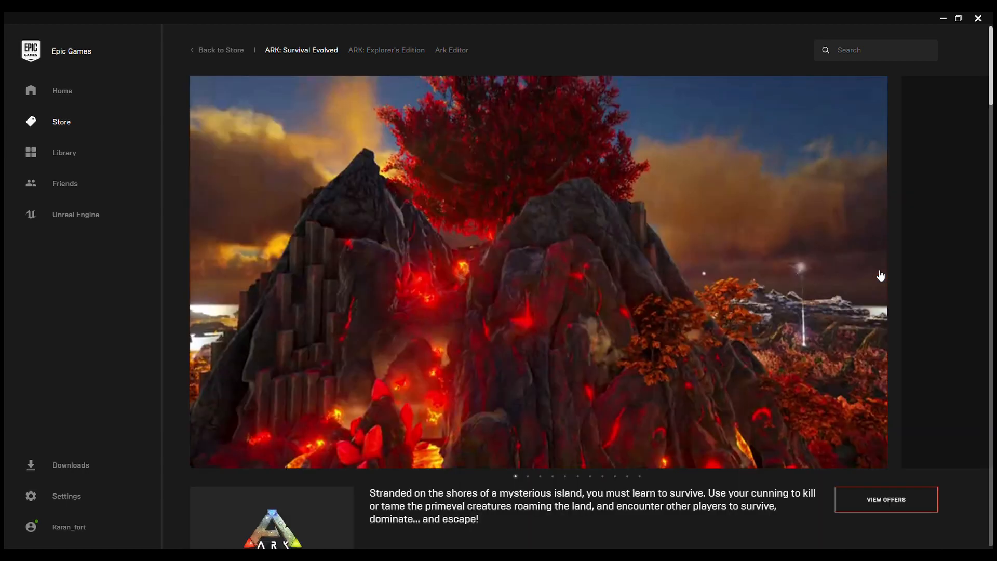
# Step: Get ARK: Survival Evolved and place the $0.00 order
pyautogui.click(885, 498)
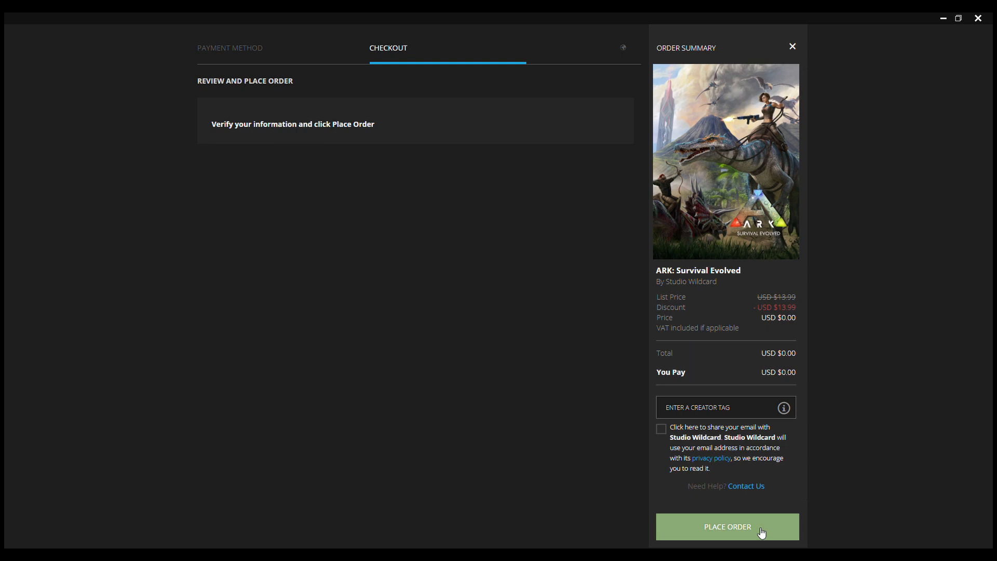
pyautogui.click(727, 526)
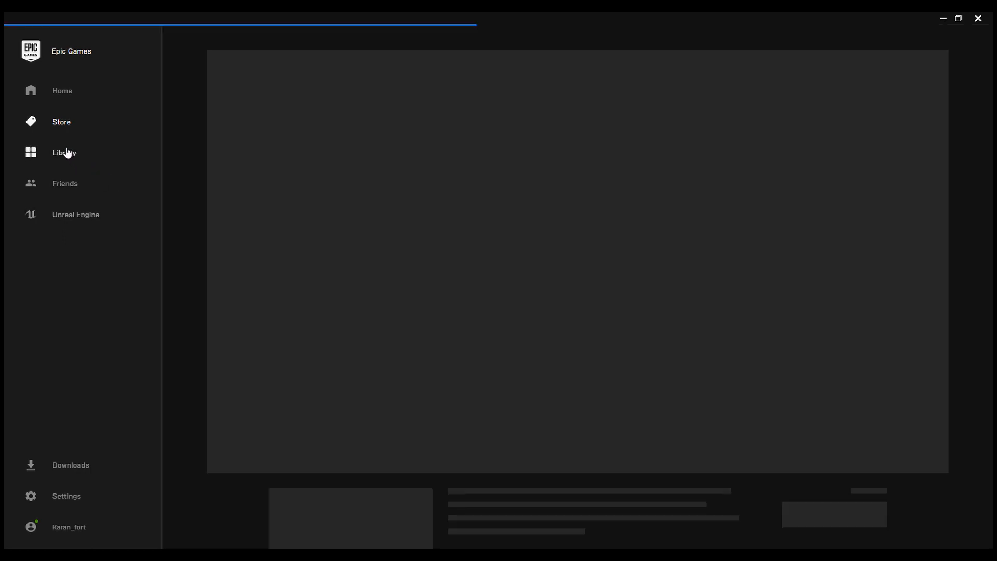
# Step: Switch to the Library and scroll the game grid to find ARK: Survival Evolved
pyautogui.click(63, 153)
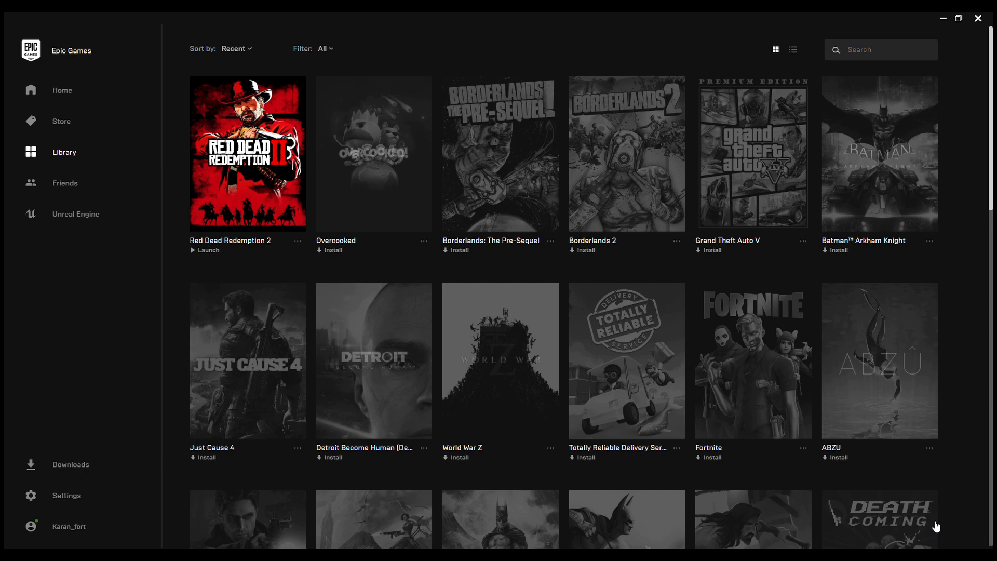
pyautogui.scroll(-3)
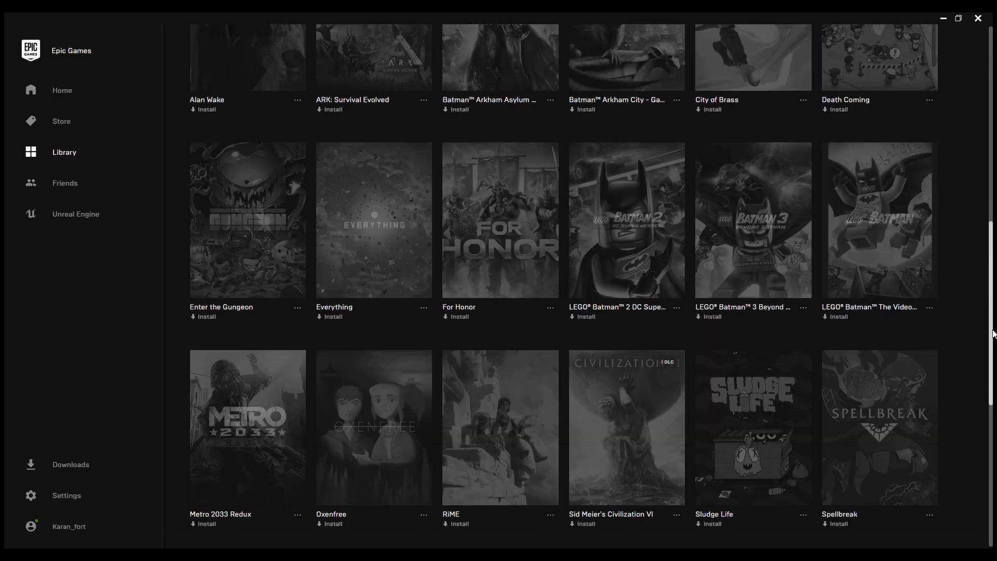
pyautogui.scroll(3)
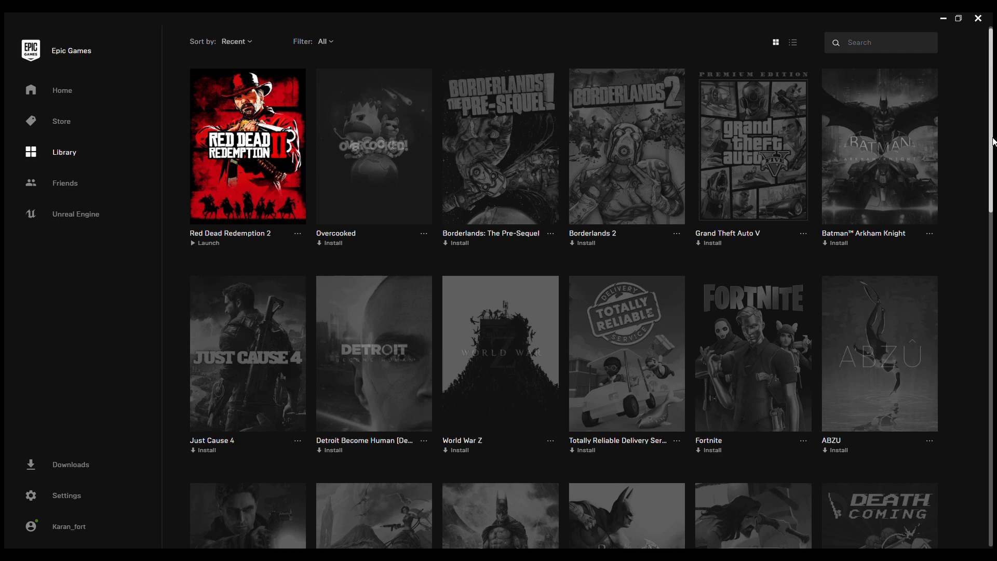
pyautogui.scroll(-3)
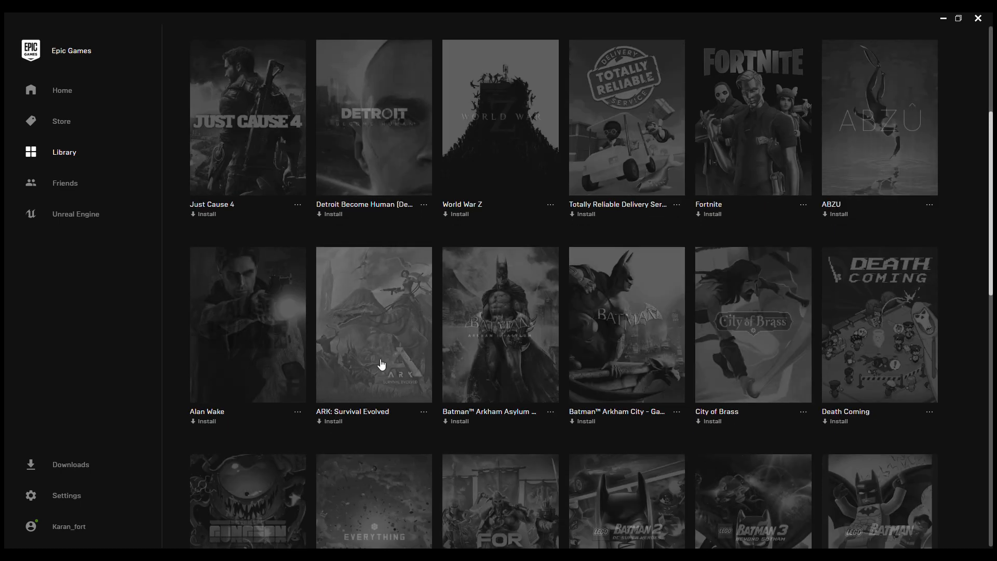
pyautogui.click(423, 412)
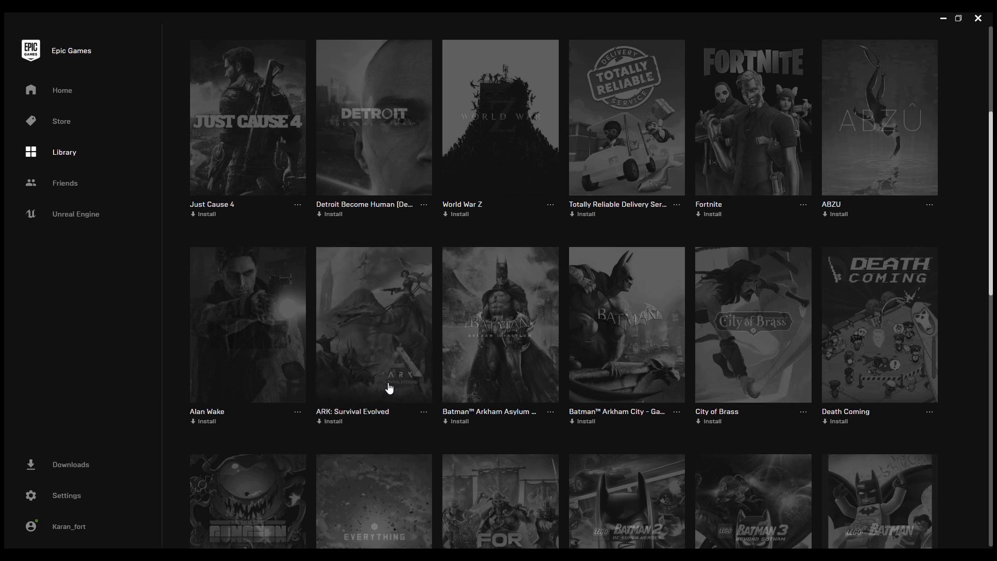
pyautogui.moveTo(349, 323)
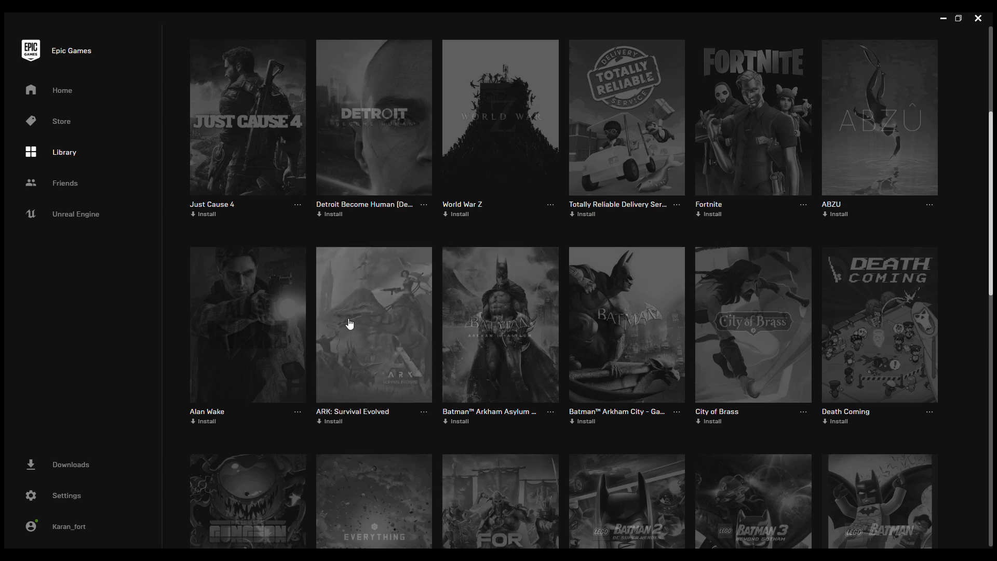
pyautogui.moveTo(337, 431)
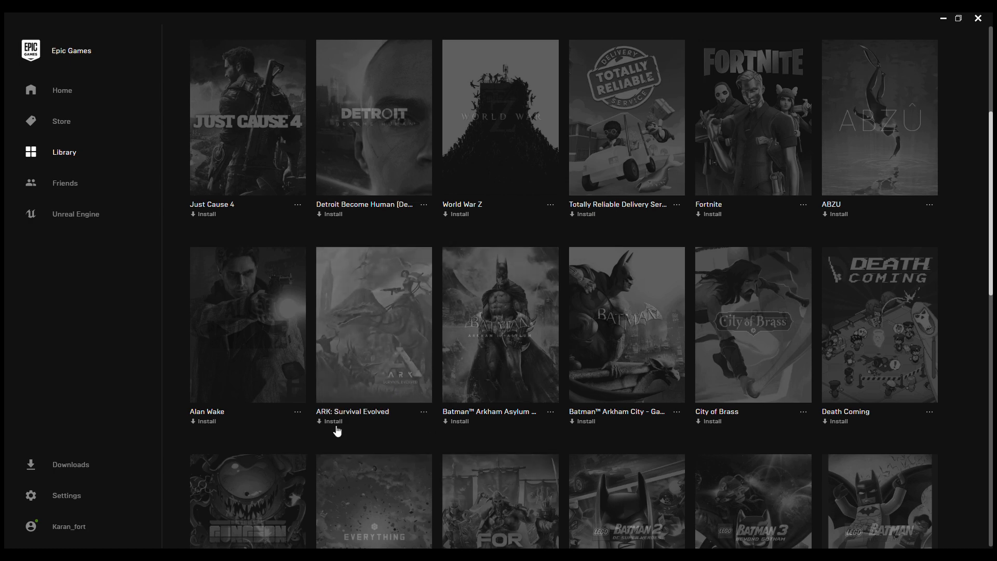
# Step: Install ARK: Survival Evolved into E:\Program Files\Epic Games
pyautogui.click(331, 421)
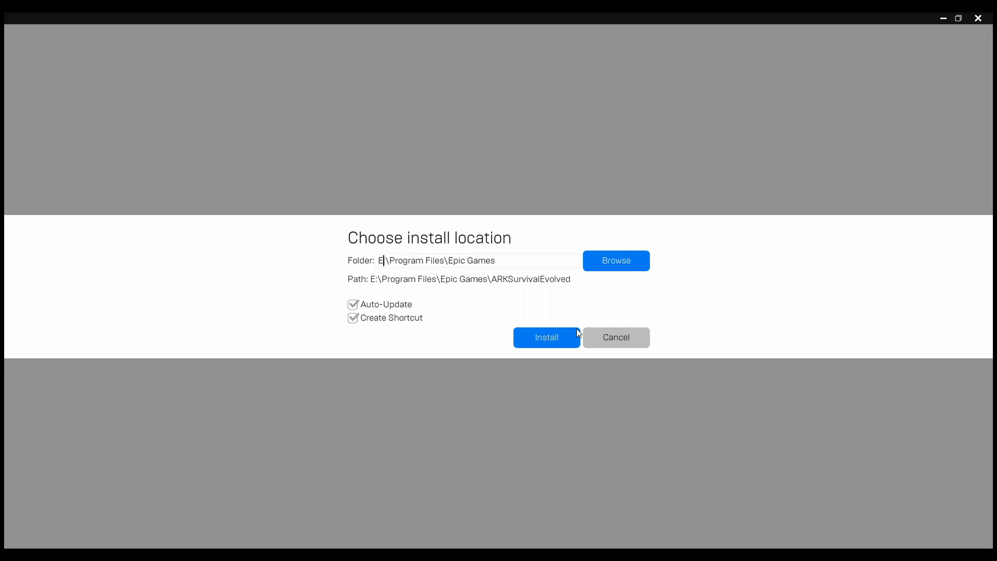
pyautogui.click(546, 337)
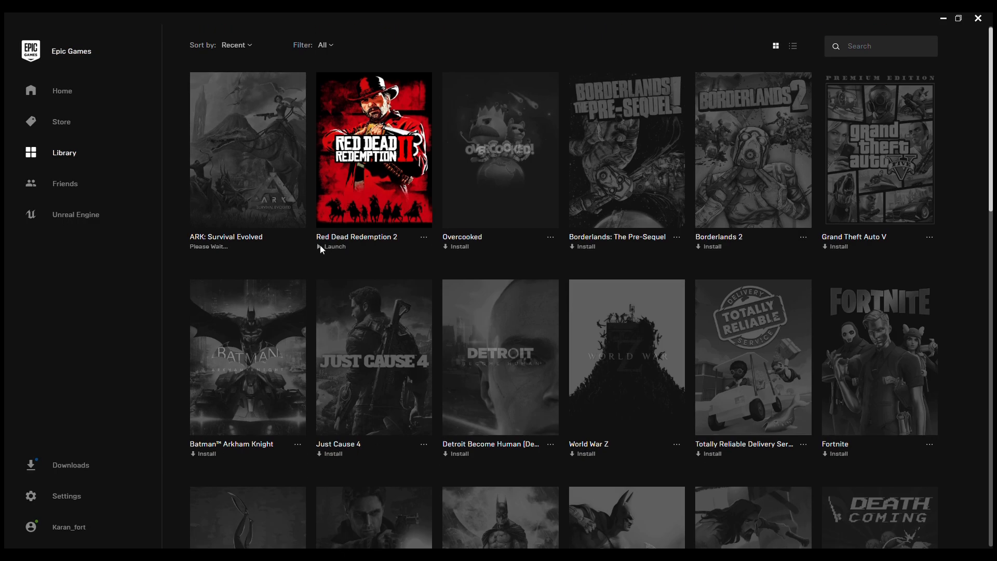
pyautogui.scroll(-3)
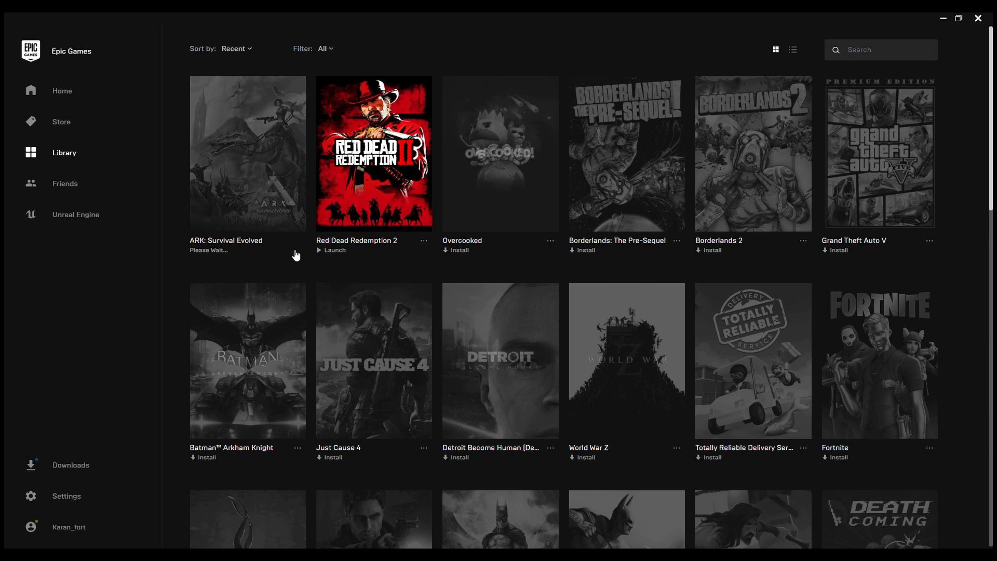
pyautogui.moveTo(904, 22)
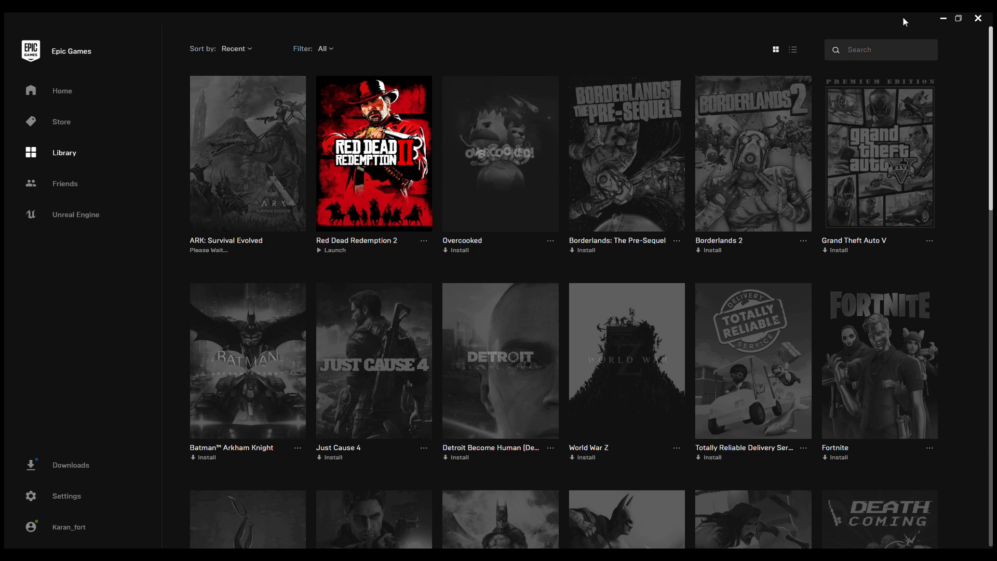